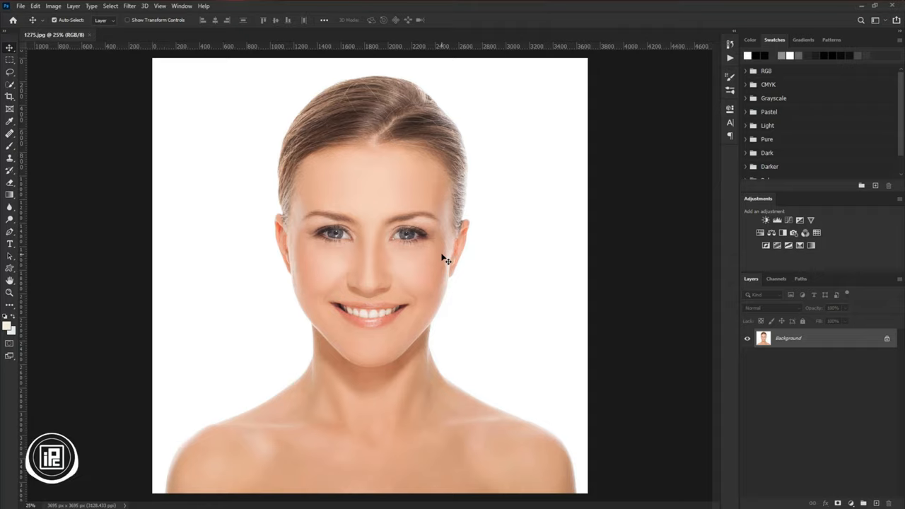
{"action": "mouse_move", "coordinate": [408, 316]}
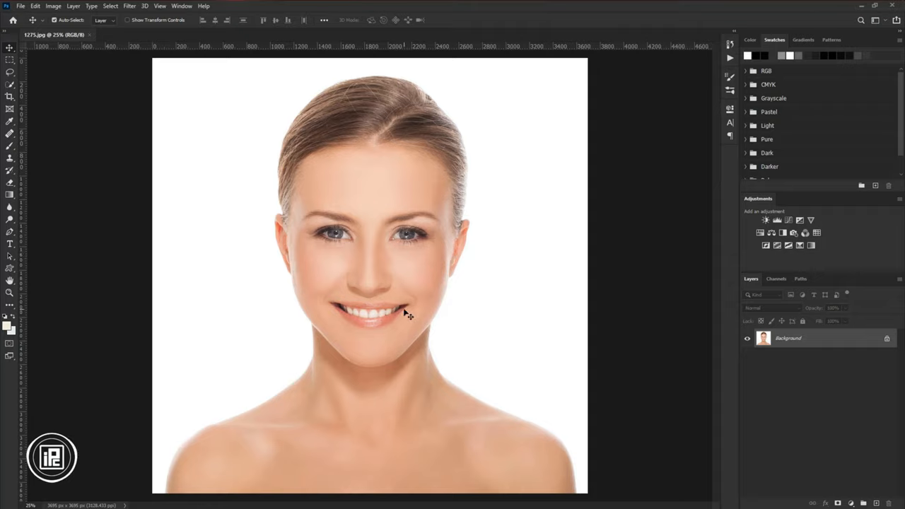
{"action": "mouse_move", "coordinate": [243, 274]}
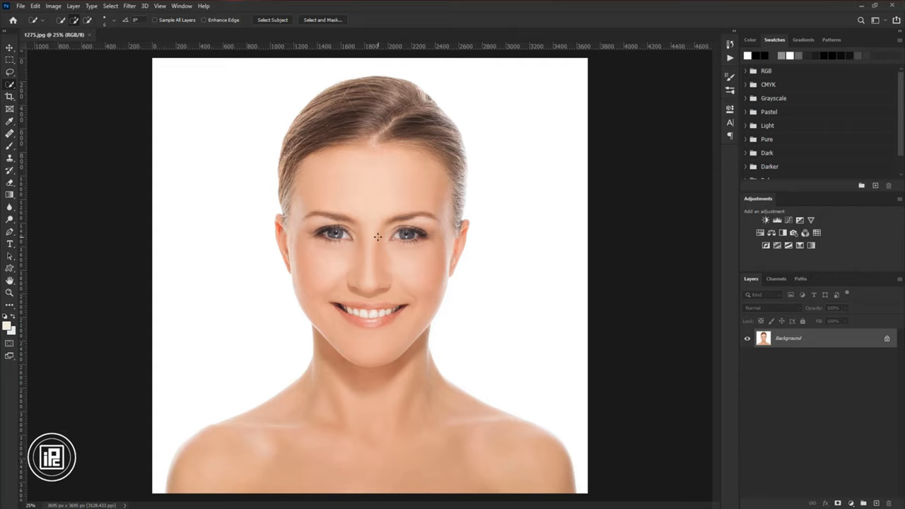
Use Select Subject to automatically select the smiling woman against the white background.
{"action": "left_click", "coordinate": [323, 19]}
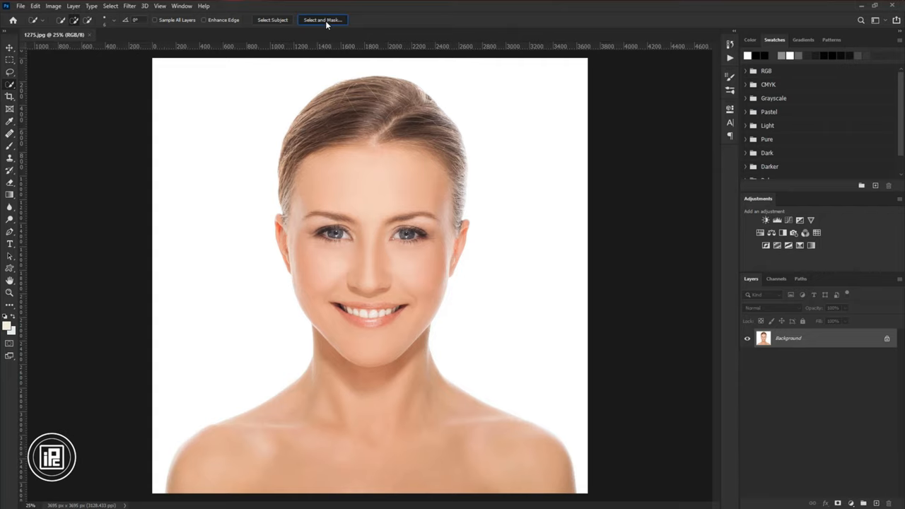
Refine the hair edge in Select and Mask and output to a new layer with mask.
{"action": "left_click", "coordinate": [323, 19]}
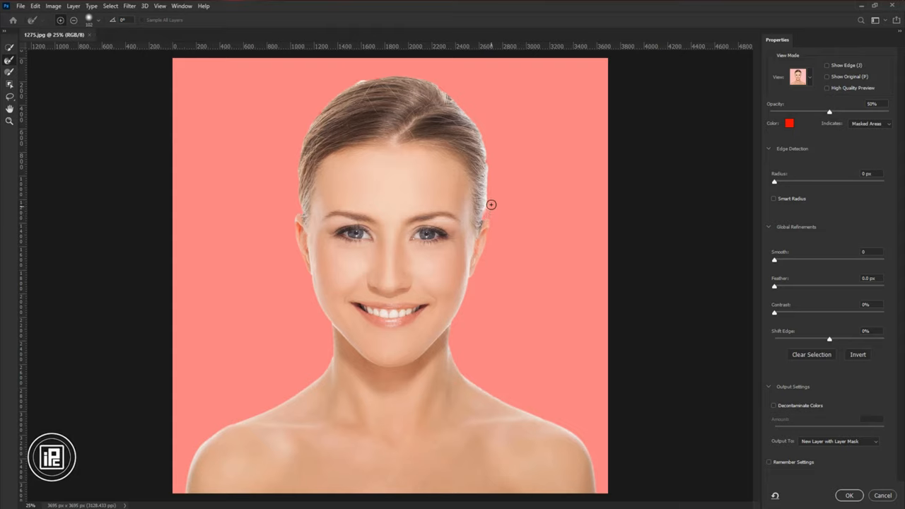
{"action": "left_click_drag", "start_coordinate": [492, 205], "coordinate": [427, 79]}
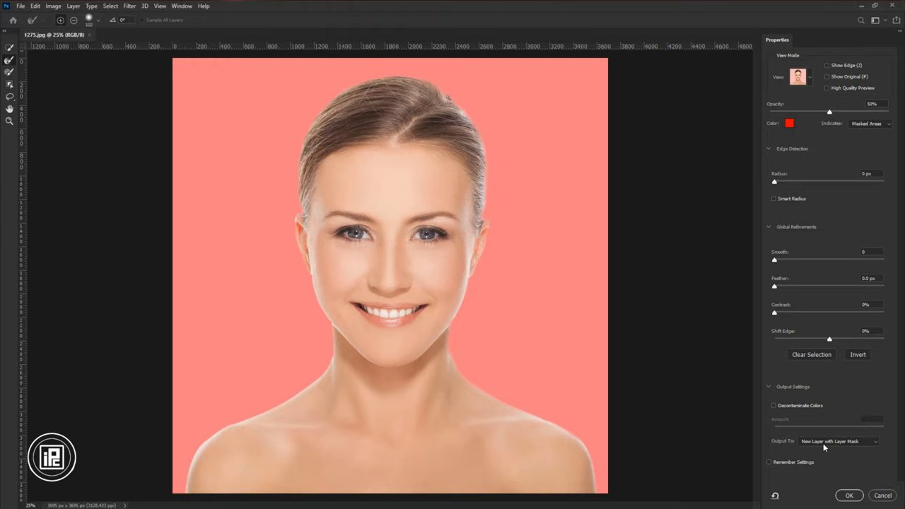
{"action": "left_click", "coordinate": [839, 441]}
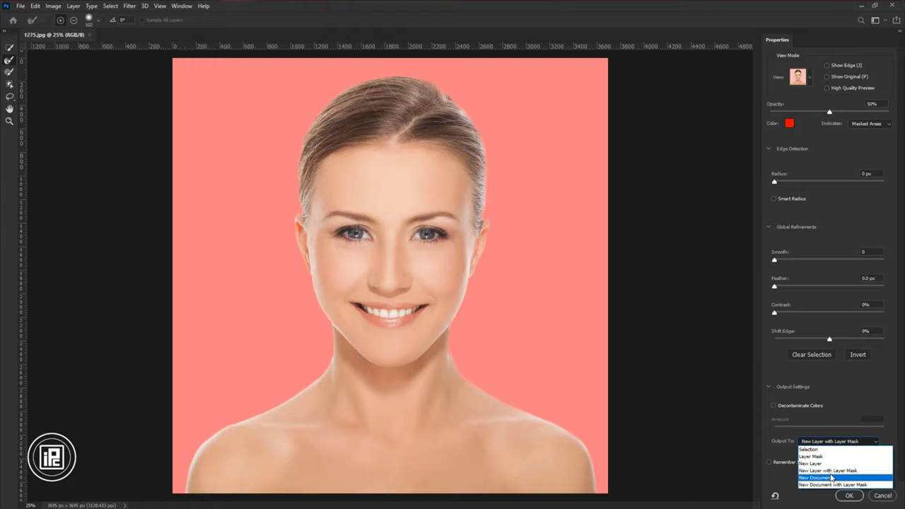
{"action": "left_click", "coordinate": [828, 470]}
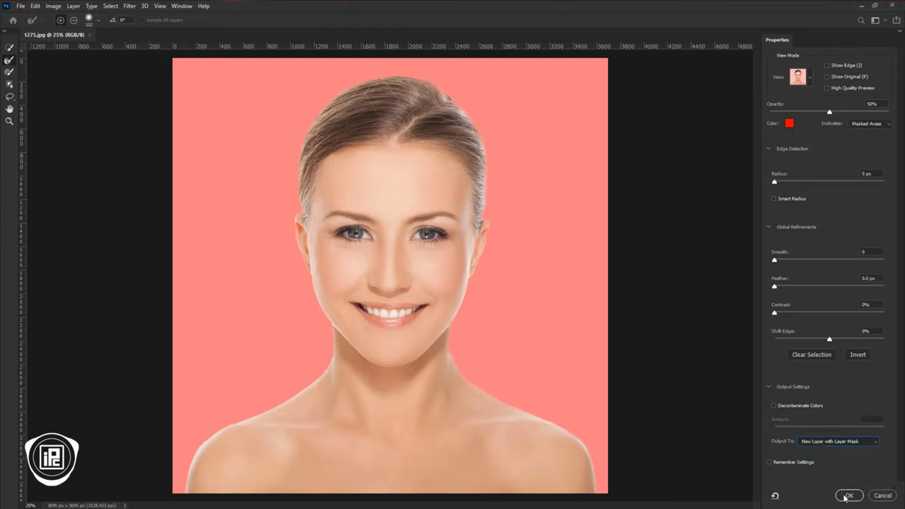
{"action": "left_click", "coordinate": [849, 495]}
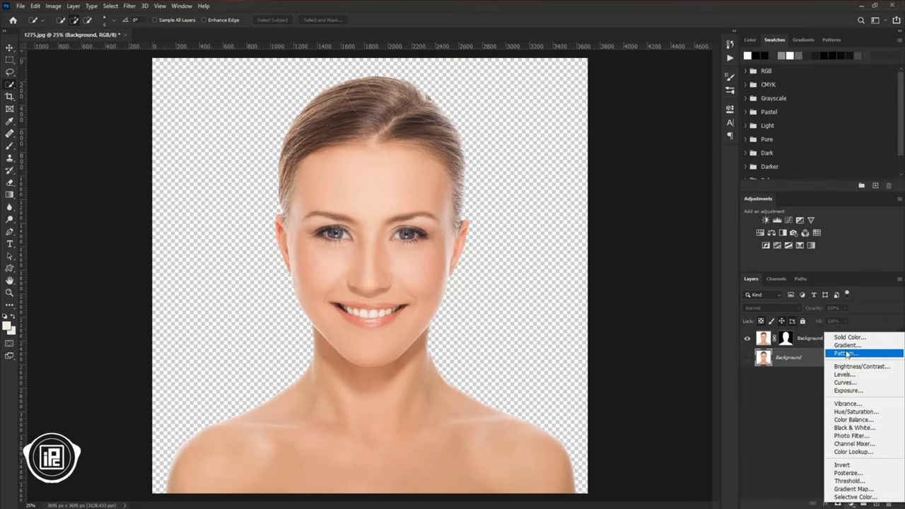
Add a Gradient Fill layer using a blue preset ending in magenta, angled about 42°.
{"action": "left_click", "coordinate": [846, 345]}
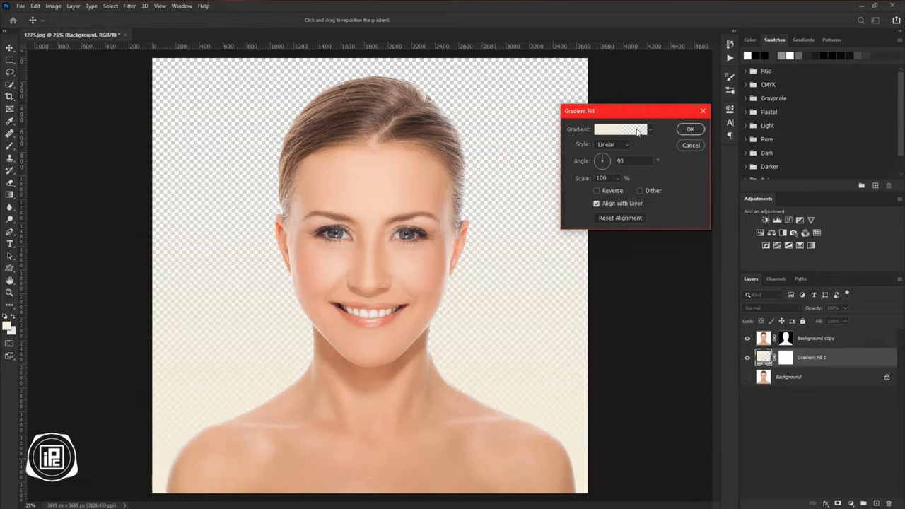
{"action": "left_click", "coordinate": [640, 128]}
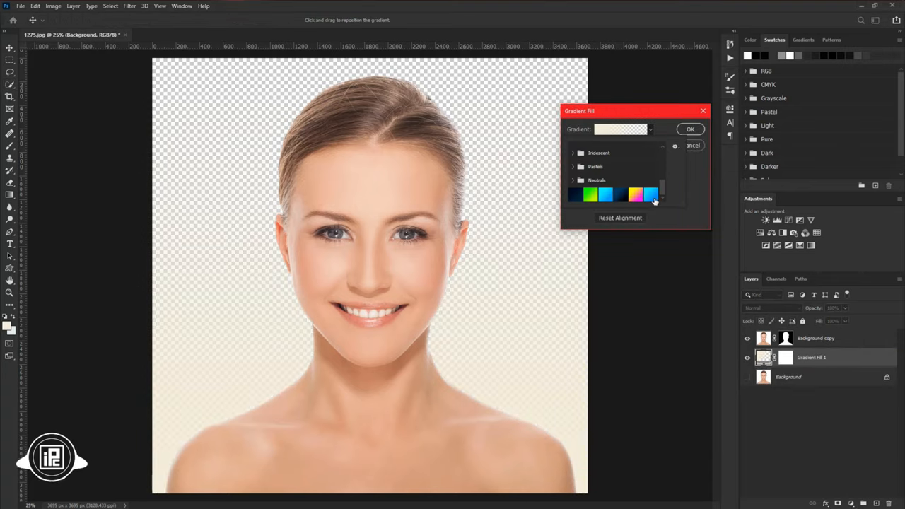
{"action": "left_click", "coordinate": [621, 128]}
{"action": "type", "text": "ff00e4"}
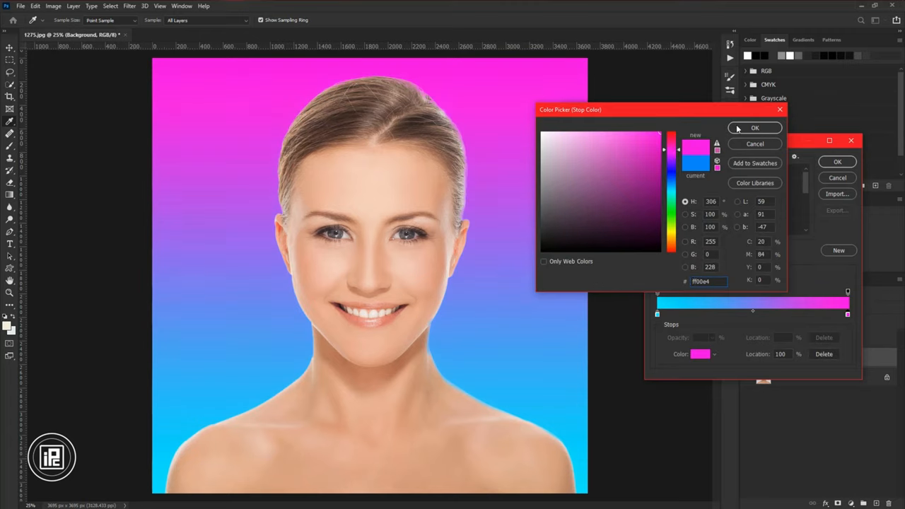
{"action": "left_click", "coordinate": [755, 128]}
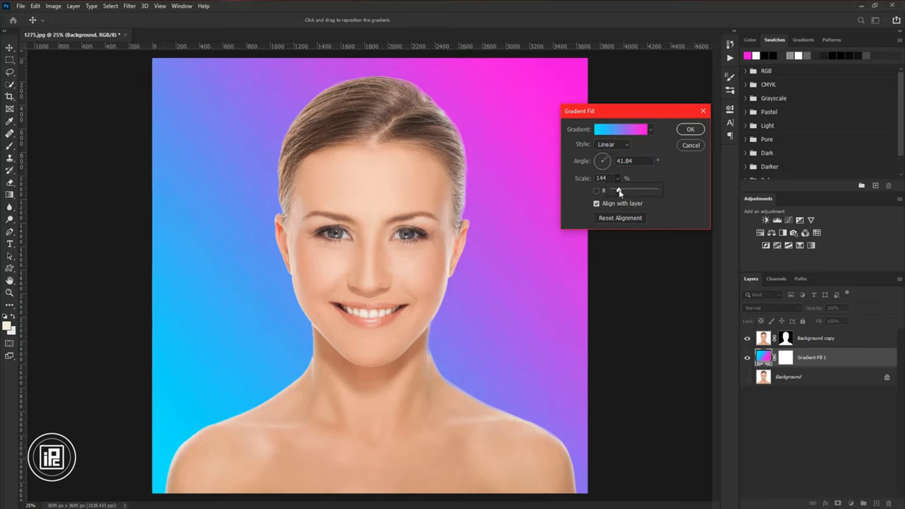
{"action": "left_click", "coordinate": [690, 128]}
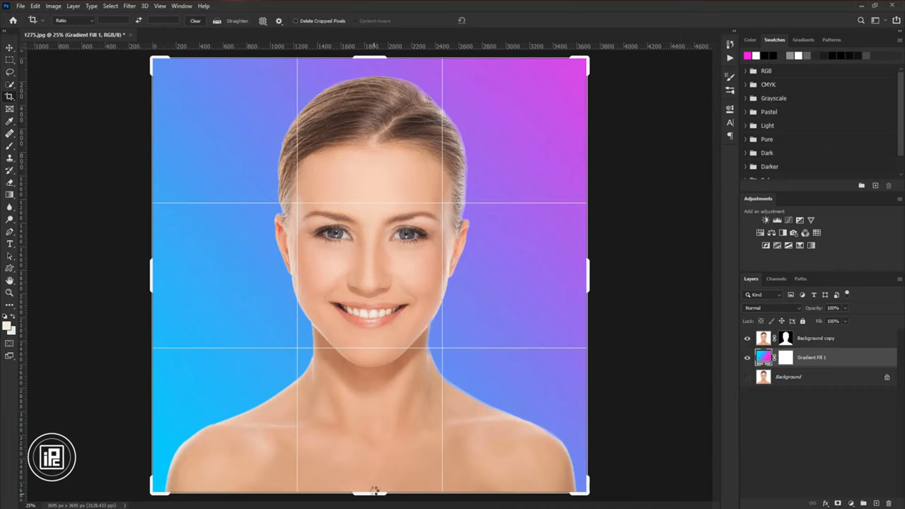
Drag the crop edges inward to a square frame around the woman's head and shoulders.
{"action": "left_click_drag", "start_coordinate": [374, 490], "coordinate": [360, 417]}
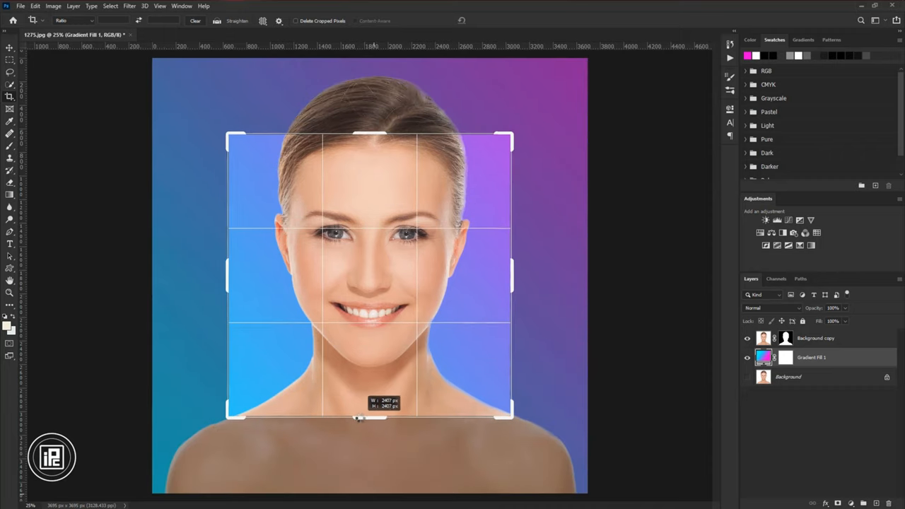
{"action": "left_click_drag", "start_coordinate": [360, 417], "coordinate": [359, 429]}
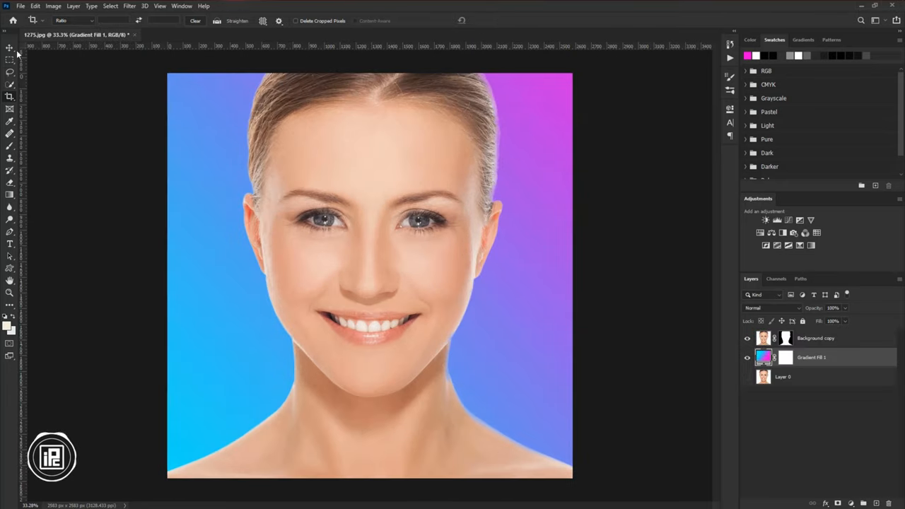
Select the layer and apply the blue preset gradient to the gradient fill.
{"action": "left_click", "coordinate": [816, 338]}
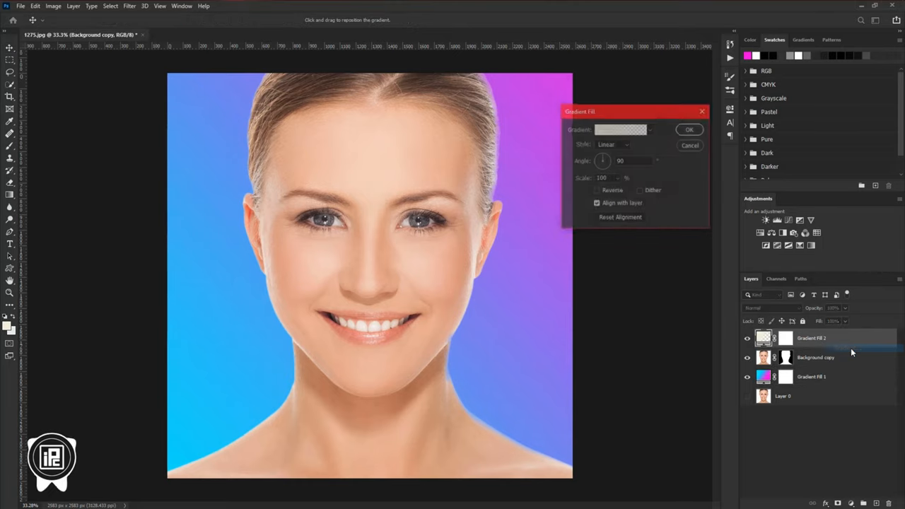
{"action": "left_click", "coordinate": [648, 129]}
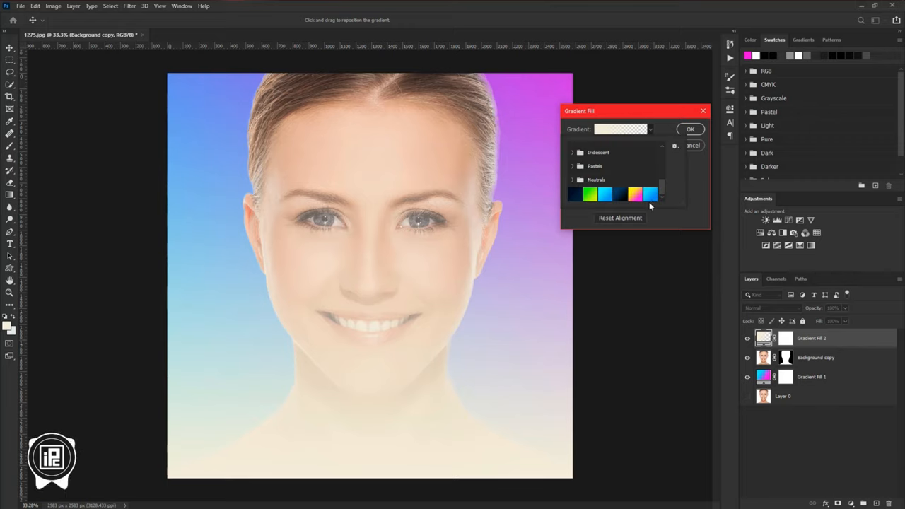
{"action": "left_click", "coordinate": [649, 194]}
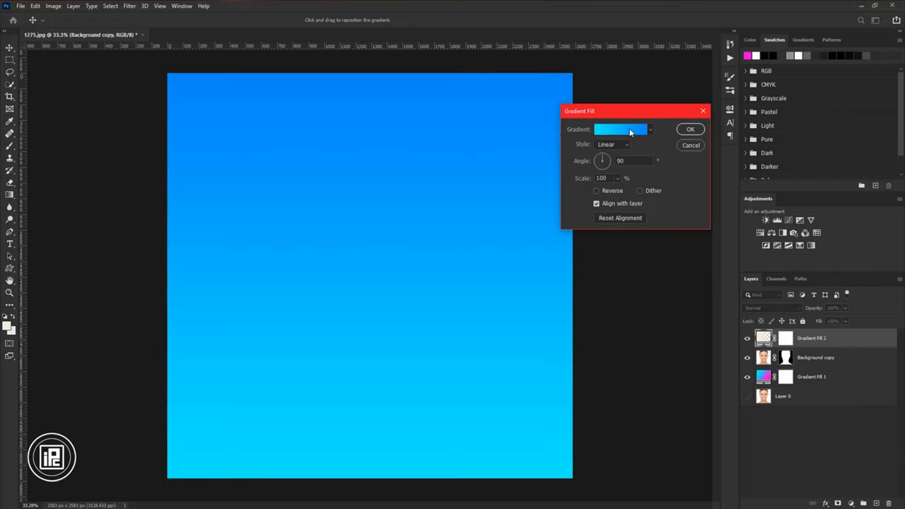
{"action": "left_click", "coordinate": [620, 128]}
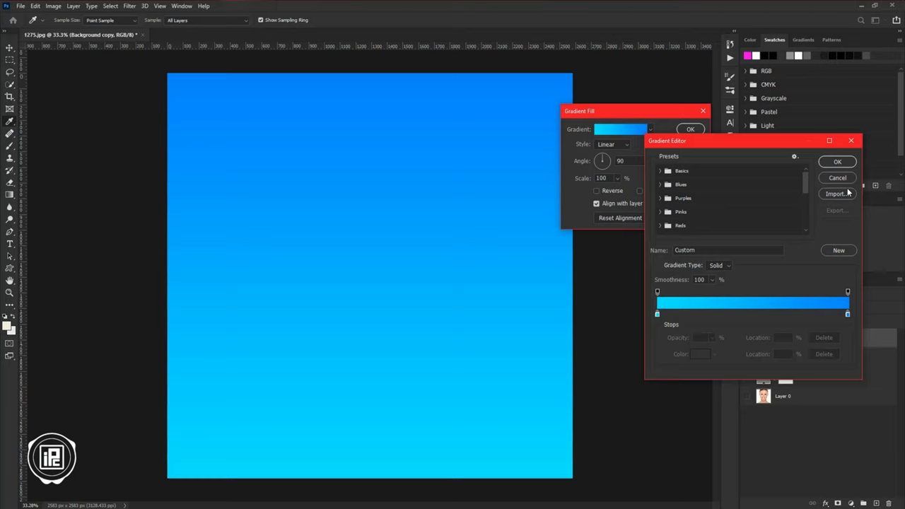
{"action": "left_click", "coordinate": [838, 161]}
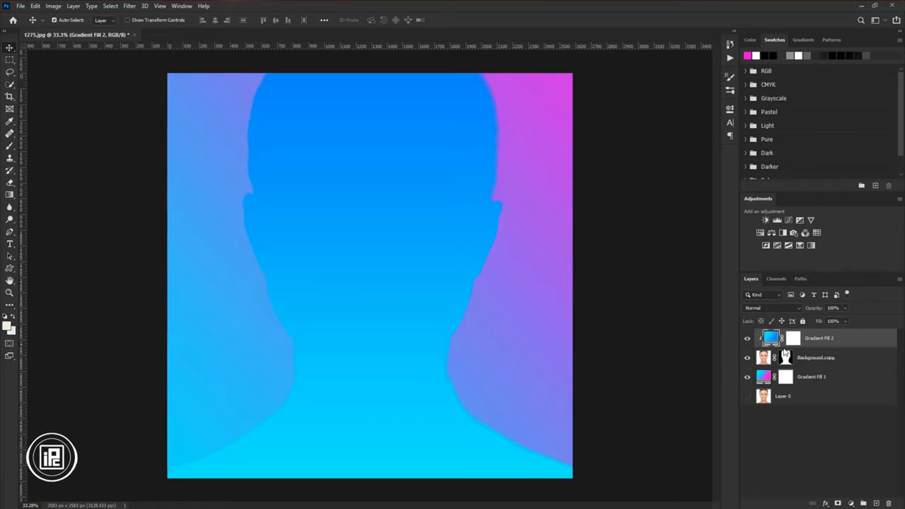
Set the duplicated gradient layer's blend mode to Hue.
{"action": "left_click", "coordinate": [773, 307]}
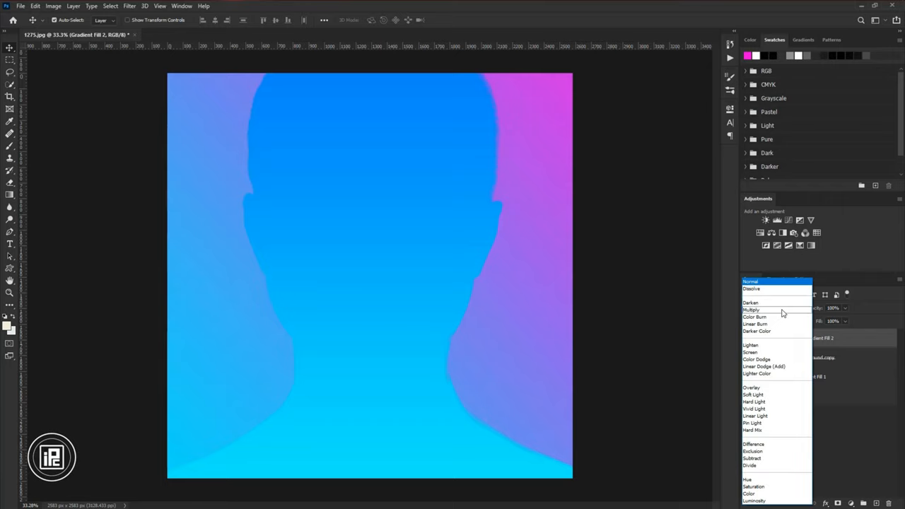
{"action": "left_click", "coordinate": [748, 480]}
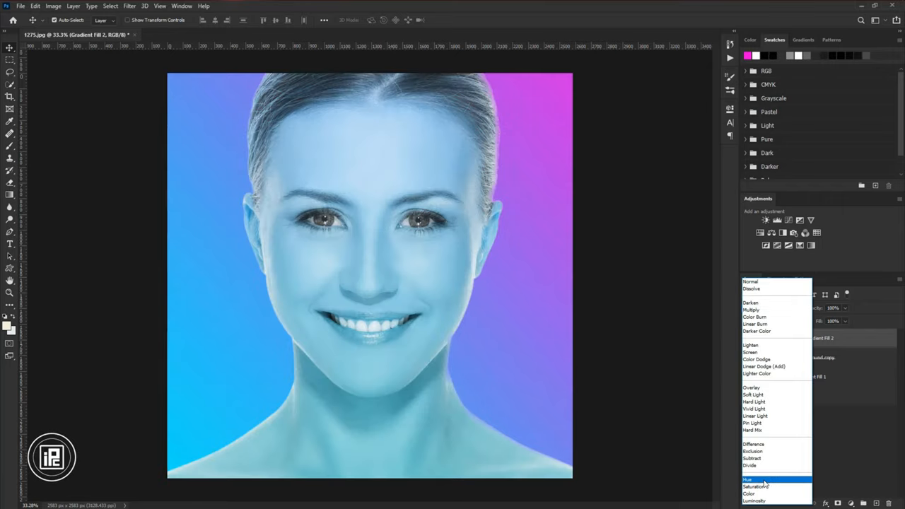
{"action": "left_click", "coordinate": [748, 480]}
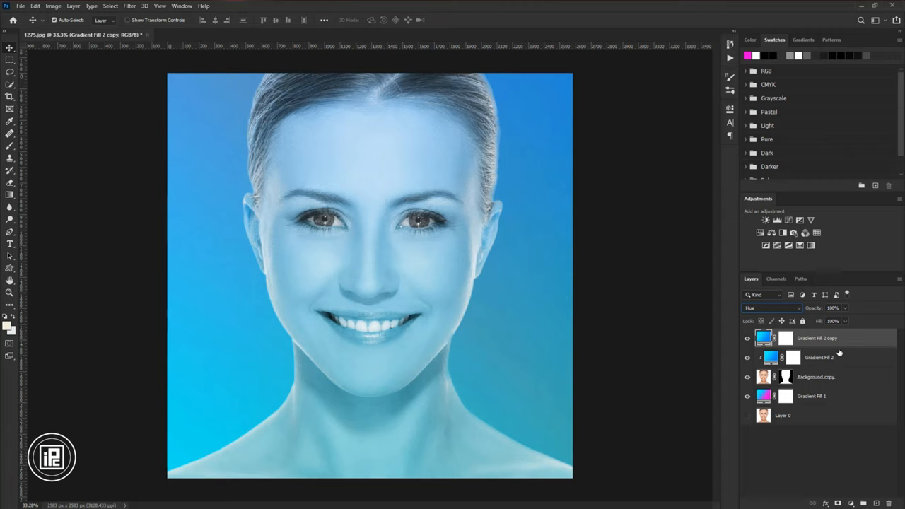
Clip the gradient copy to the layer below and change its stop colour to red/magenta.
{"action": "right_click", "coordinate": [816, 337]}
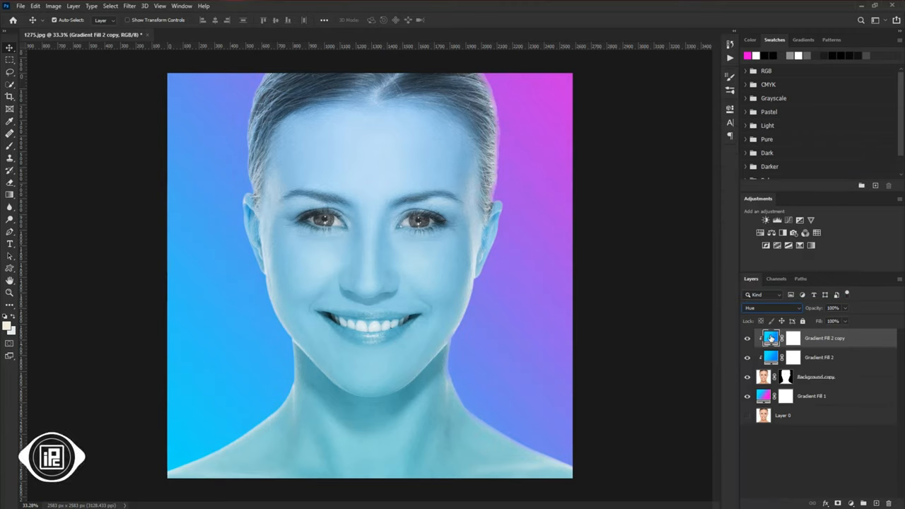
{"action": "double_click", "coordinate": [771, 338]}
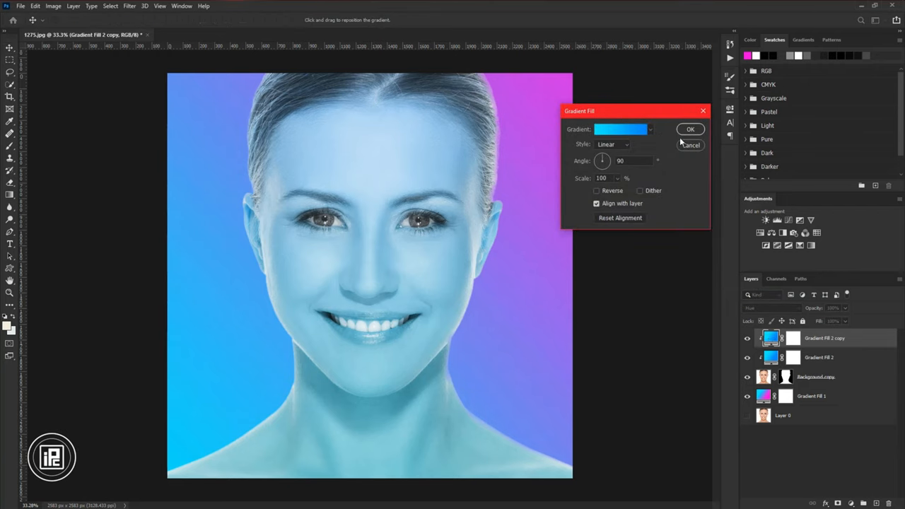
{"action": "left_click", "coordinate": [620, 129]}
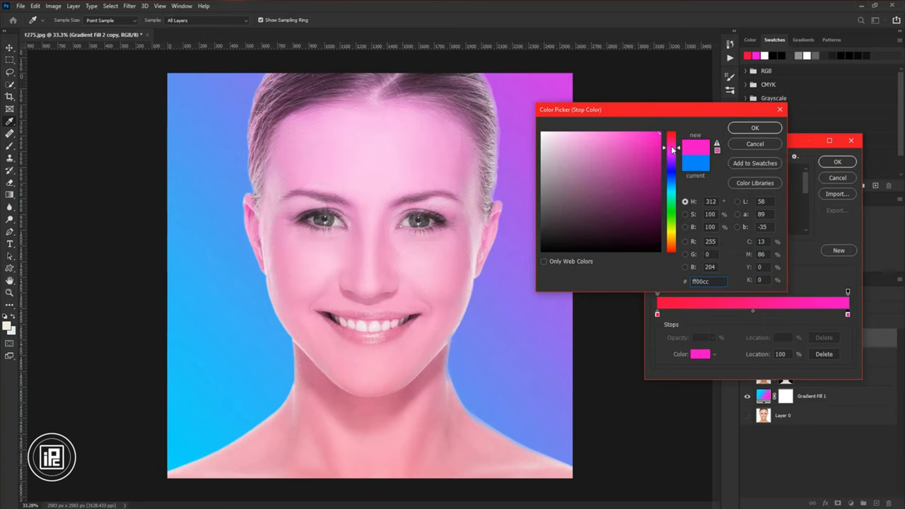
{"action": "left_click", "coordinate": [754, 128]}
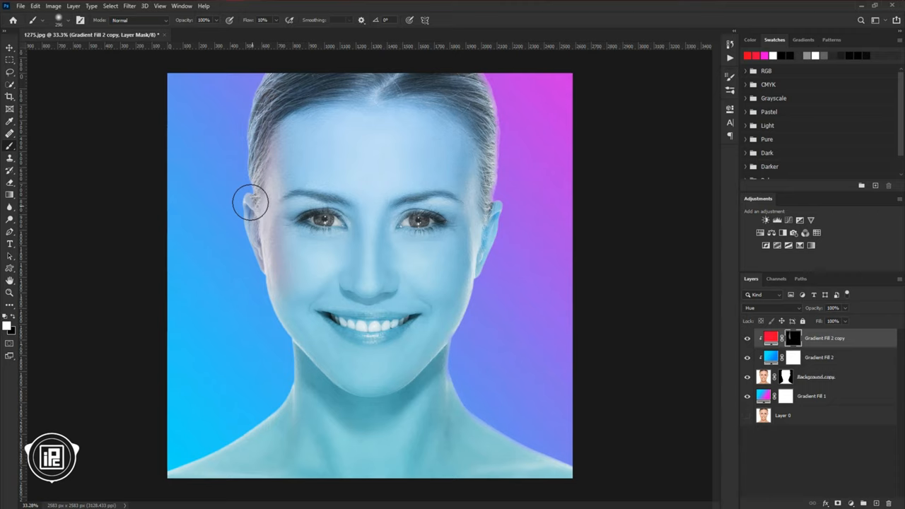
Paint soft red light into the mask around the left ear, temple and jaw.
{"action": "left_click_drag", "start_coordinate": [250, 201], "coordinate": [246, 207]}
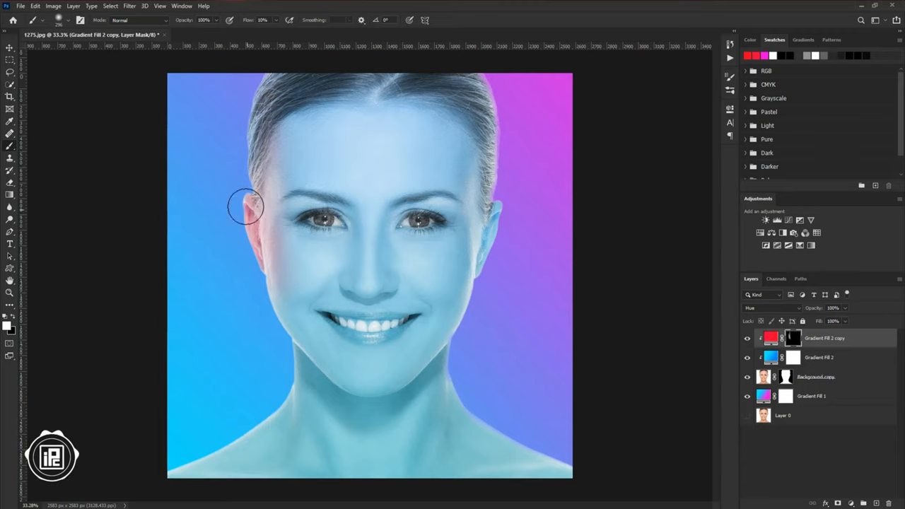
{"action": "left_click_drag", "start_coordinate": [245, 207], "coordinate": [332, 379]}
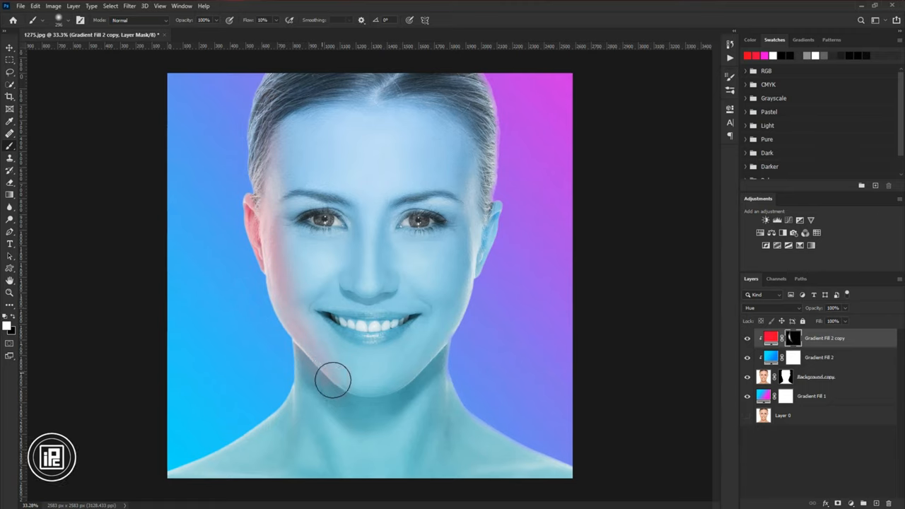
{"action": "left_click_drag", "start_coordinate": [333, 381], "coordinate": [297, 296]}
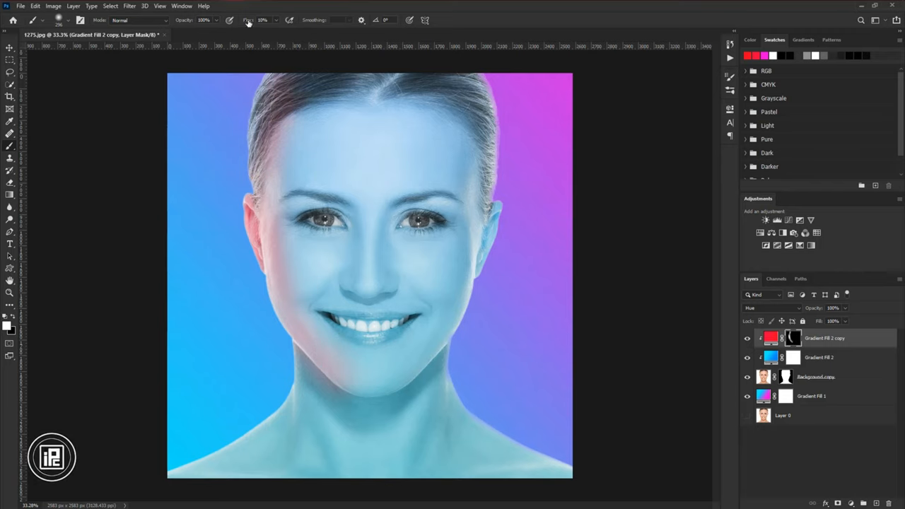
Lower the brush flow and paint red light along the nose bridge and tip.
{"action": "left_click", "coordinate": [262, 20]}
{"action": "type", "text": "21"}
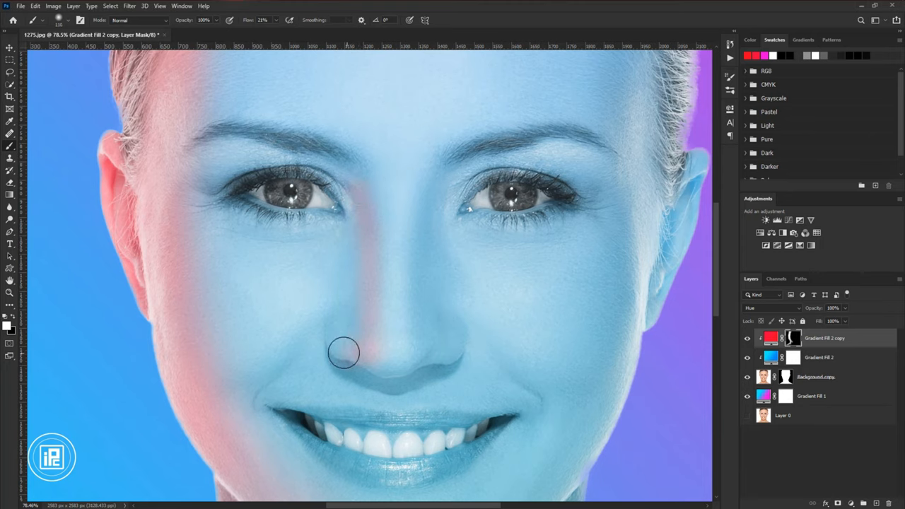
{"action": "left_click_drag", "start_coordinate": [343, 354], "coordinate": [328, 164]}
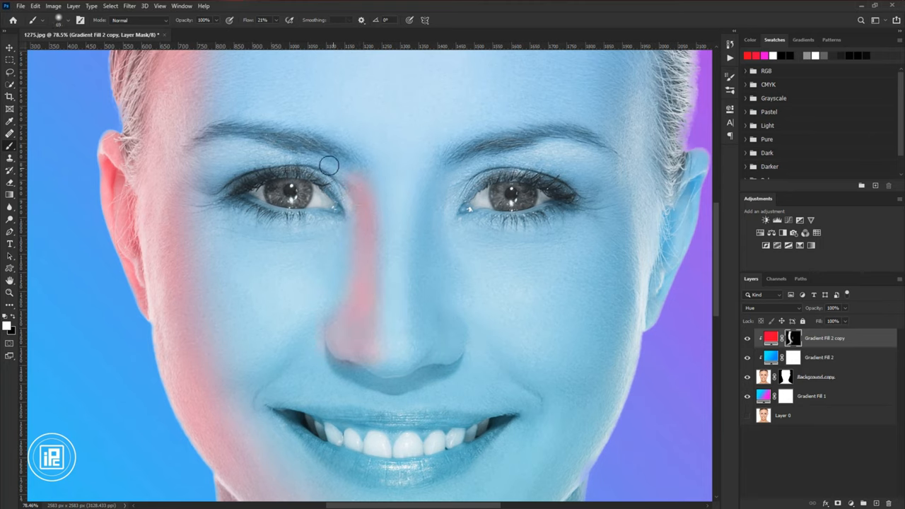
{"action": "left_click_drag", "start_coordinate": [329, 165], "coordinate": [337, 366]}
{"action": "type", "text": "5"}
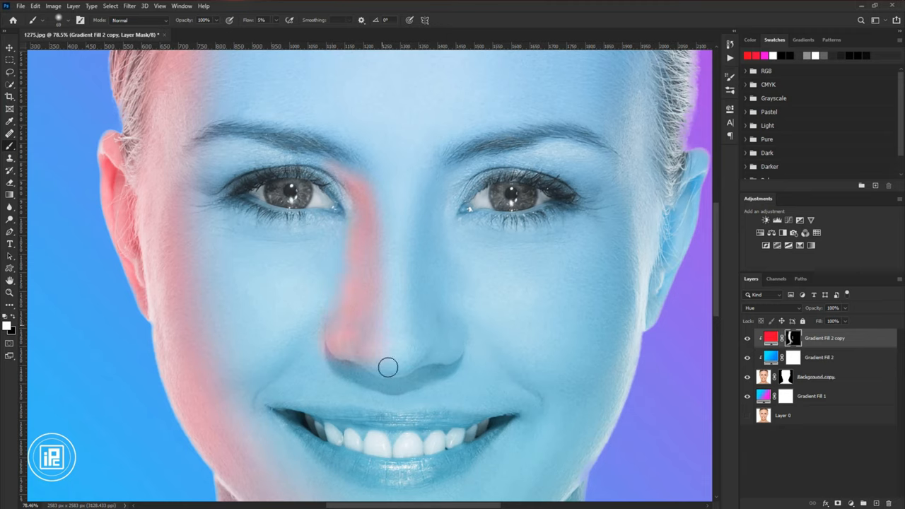
{"action": "left_click_drag", "start_coordinate": [387, 368], "coordinate": [401, 377]}
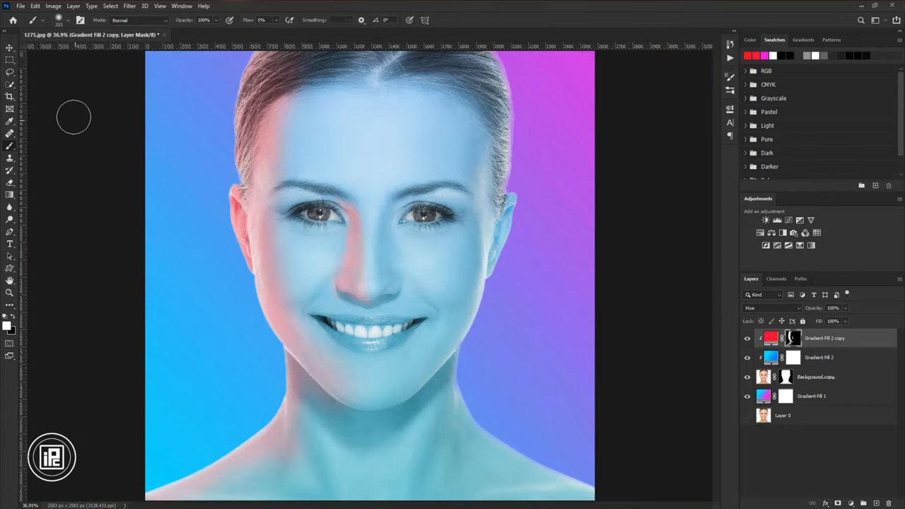
{"action": "left_click", "coordinate": [10, 48]}
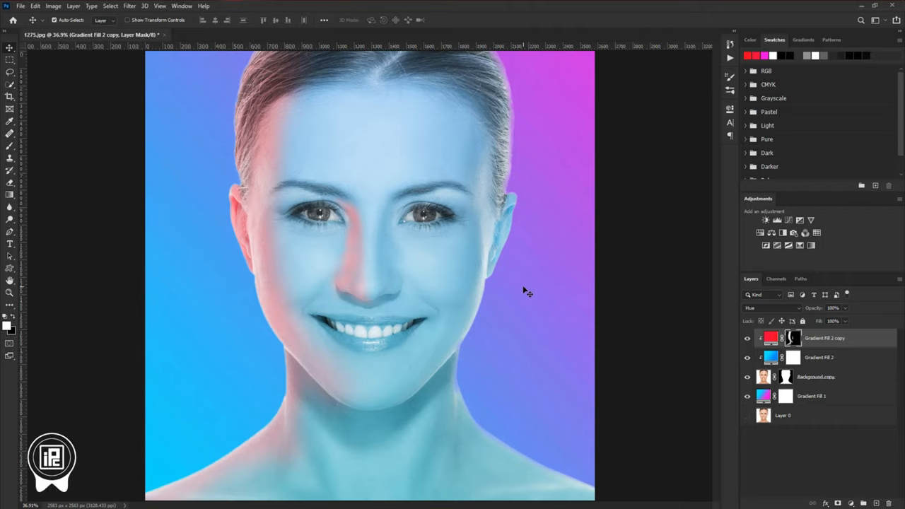
{"action": "mouse_move", "coordinate": [604, 334]}
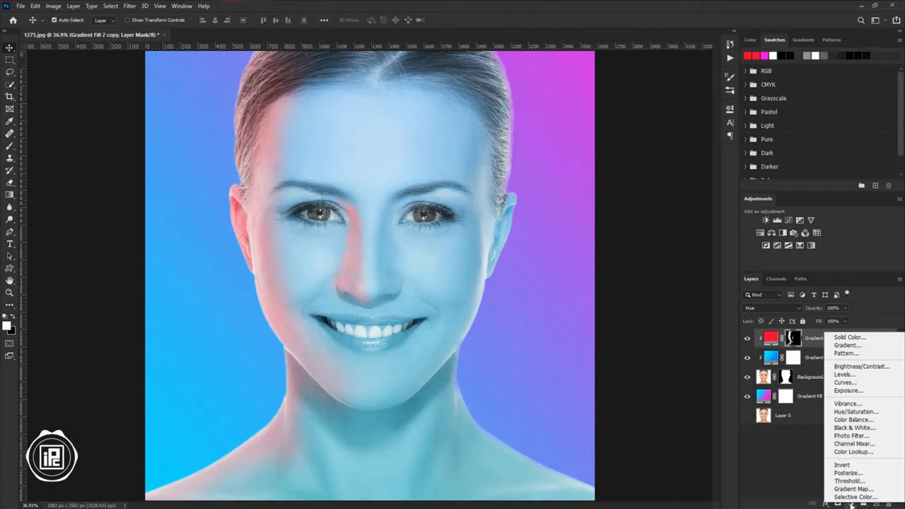
{"action": "mouse_move", "coordinate": [860, 366]}
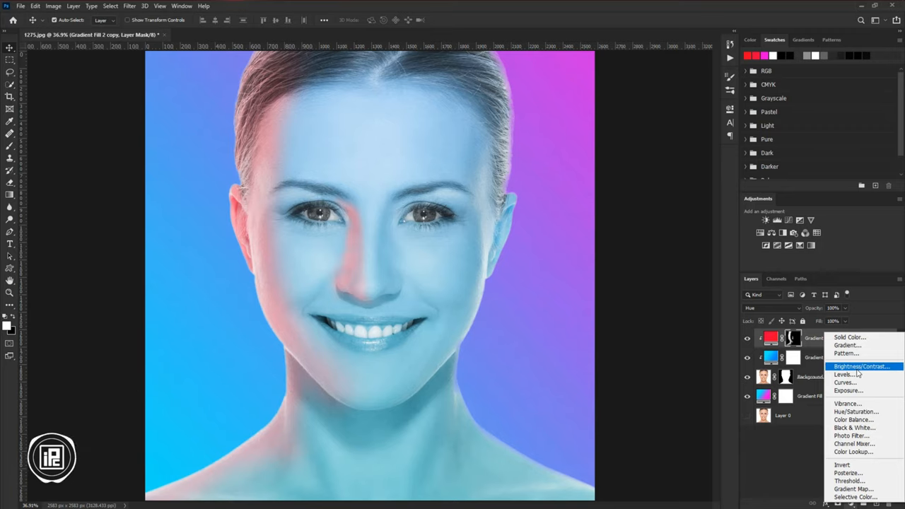
Add a Brightness/Contrast layer with Contrast 57 and Brightness lowered below zero.
{"action": "left_click", "coordinate": [861, 366]}
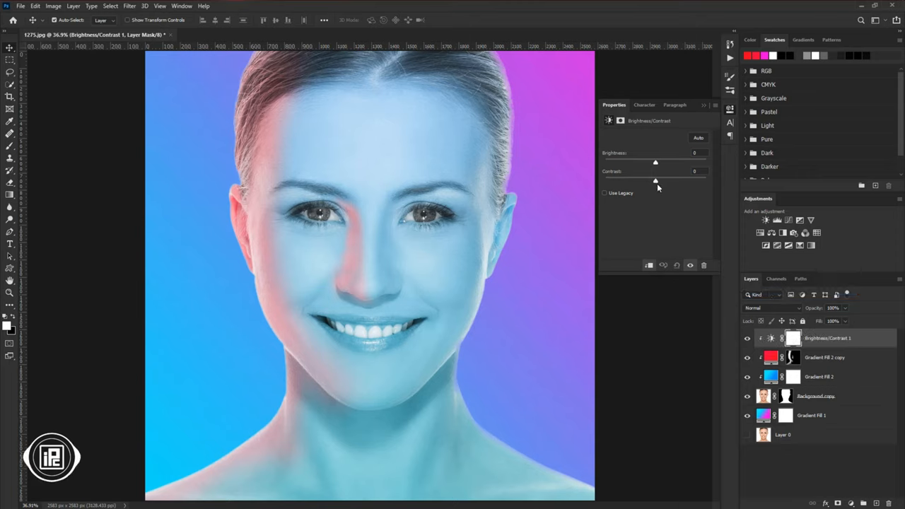
{"action": "left_click_drag", "start_coordinate": [655, 181], "coordinate": [683, 181]}
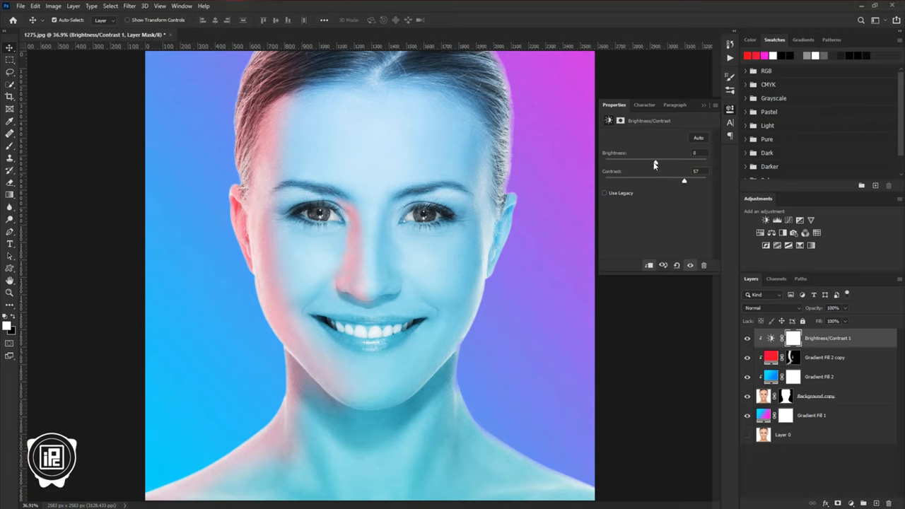
{"action": "left_click_drag", "start_coordinate": [655, 161], "coordinate": [645, 162]}
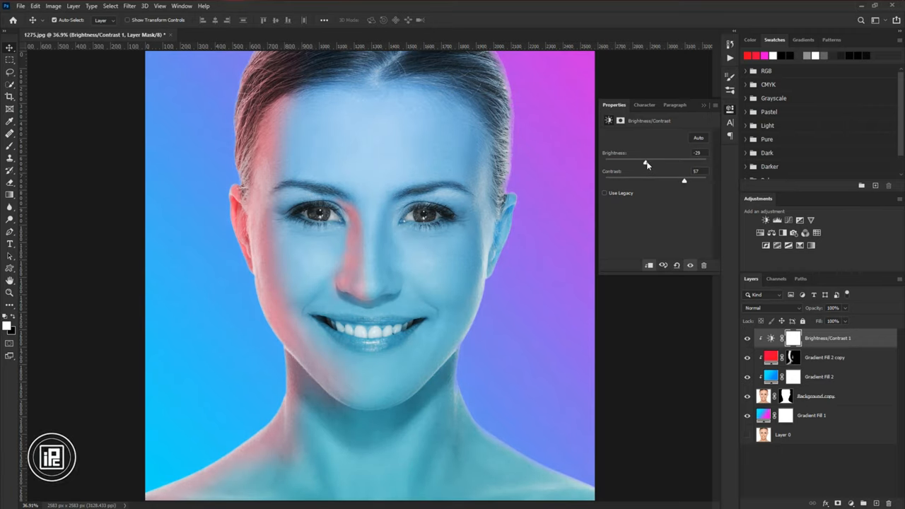
{"action": "left_click_drag", "start_coordinate": [645, 161], "coordinate": [647, 162]}
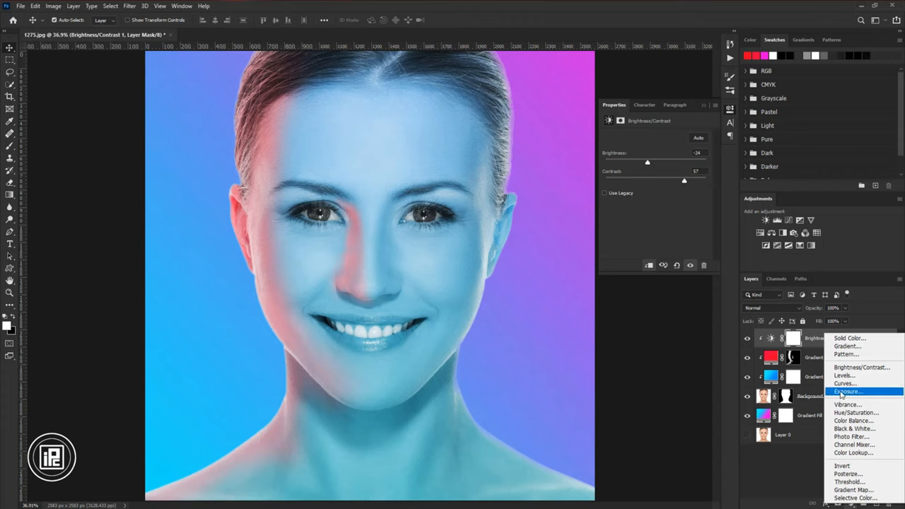
Add Curves adjustment layers to darken shadows, then select the second curves mask.
{"action": "left_click", "coordinate": [845, 384]}
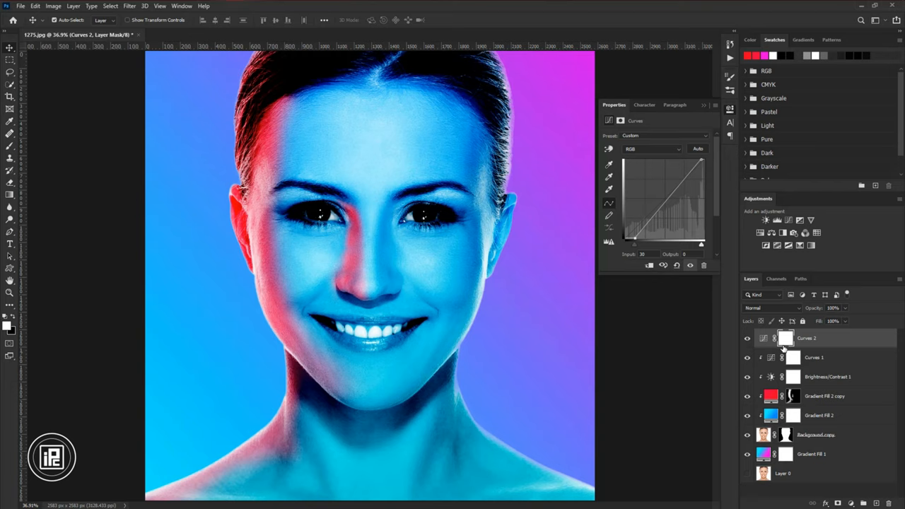
{"action": "left_click", "coordinate": [794, 357]}
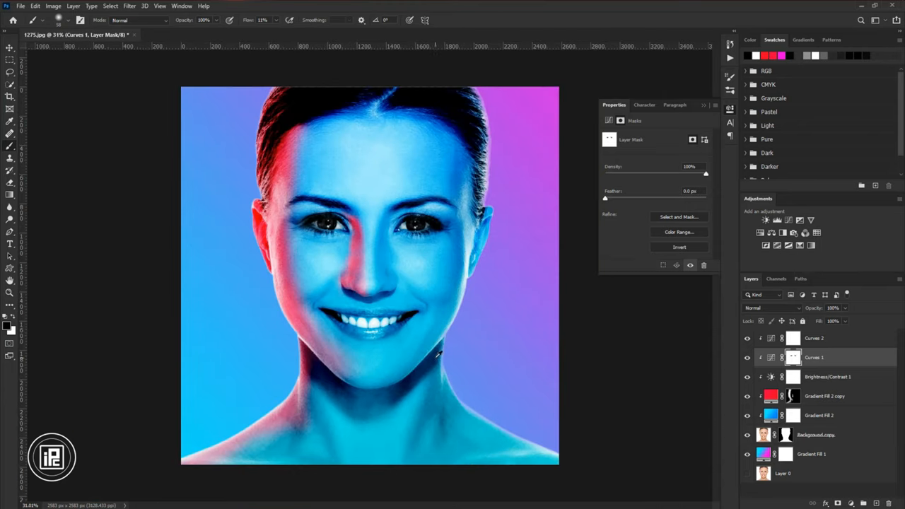
Add Vibrance +50, then a Brightness/Contrast layer with Contrast 25 and Brightness -13.
{"action": "left_click", "coordinate": [793, 338]}
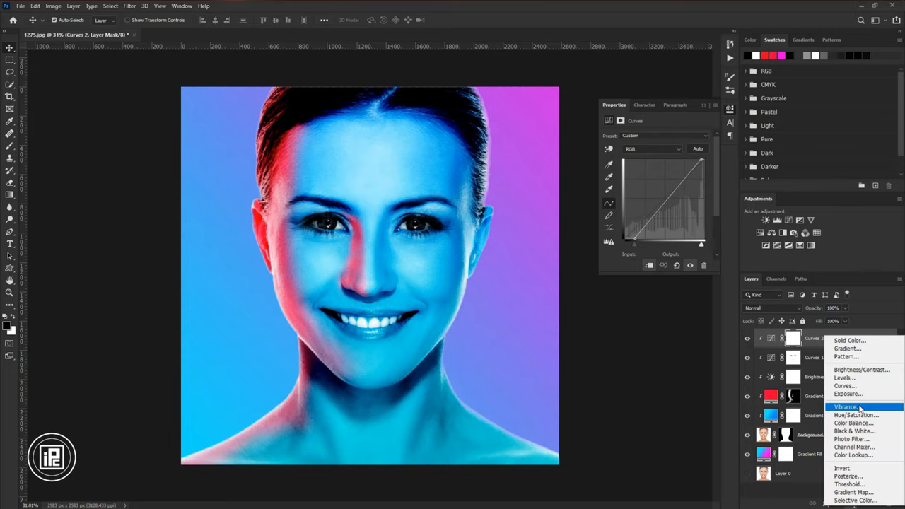
{"action": "left_click", "coordinate": [847, 405]}
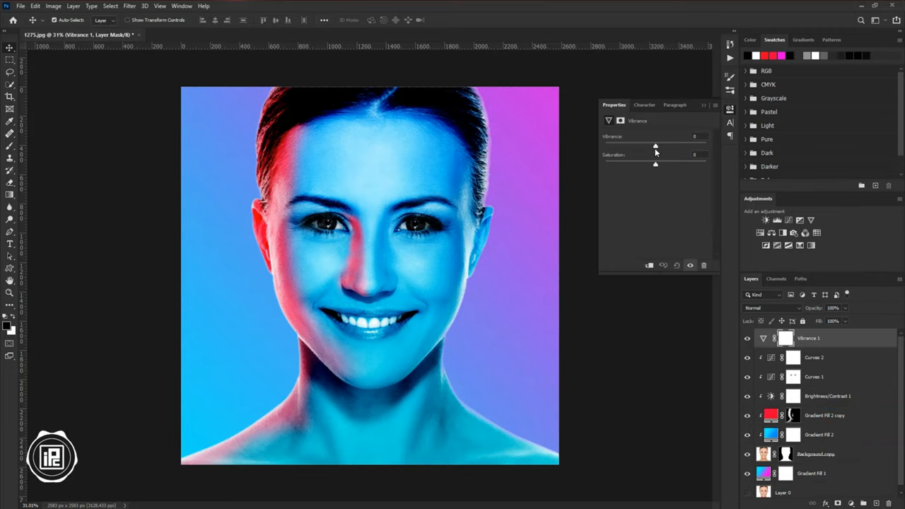
{"action": "left_click_drag", "start_coordinate": [654, 146], "coordinate": [681, 145]}
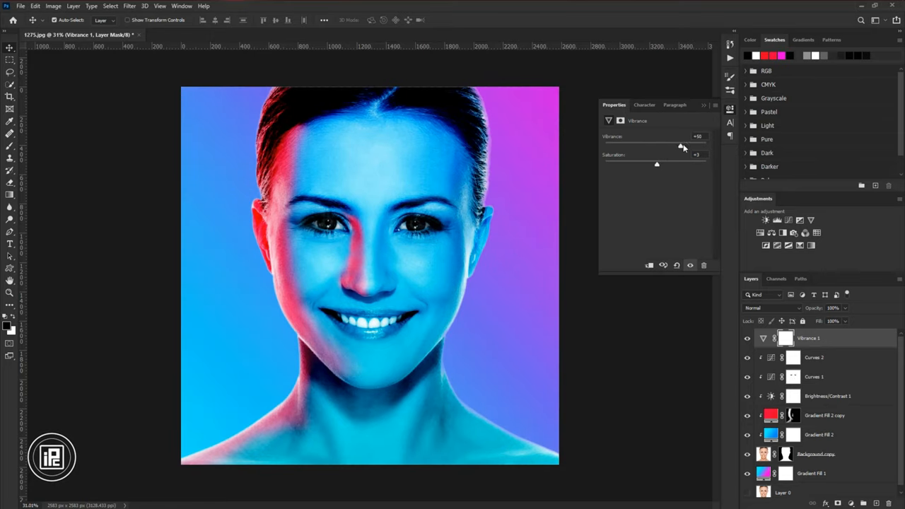
{"action": "left_click_drag", "start_coordinate": [679, 145], "coordinate": [682, 145]}
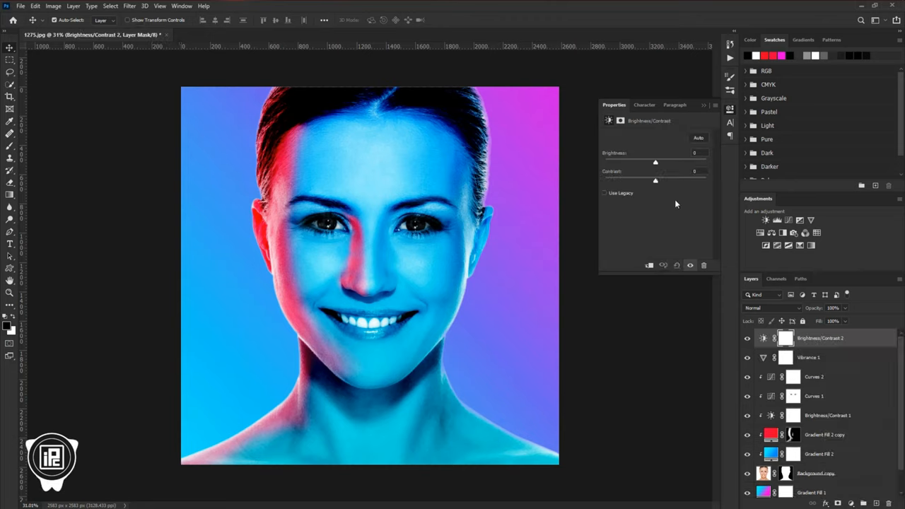
{"action": "left_click_drag", "start_coordinate": [655, 181], "coordinate": [668, 181]}
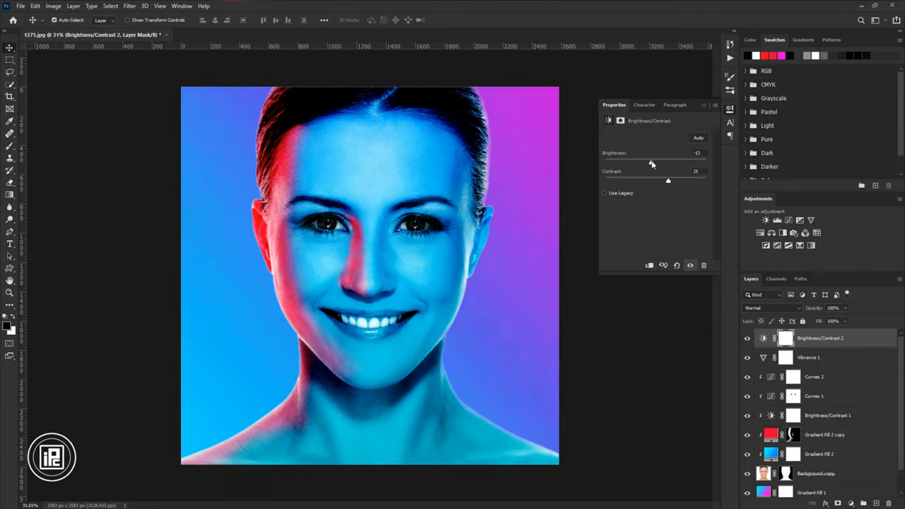
{"action": "left_click_drag", "start_coordinate": [667, 180], "coordinate": [651, 180]}
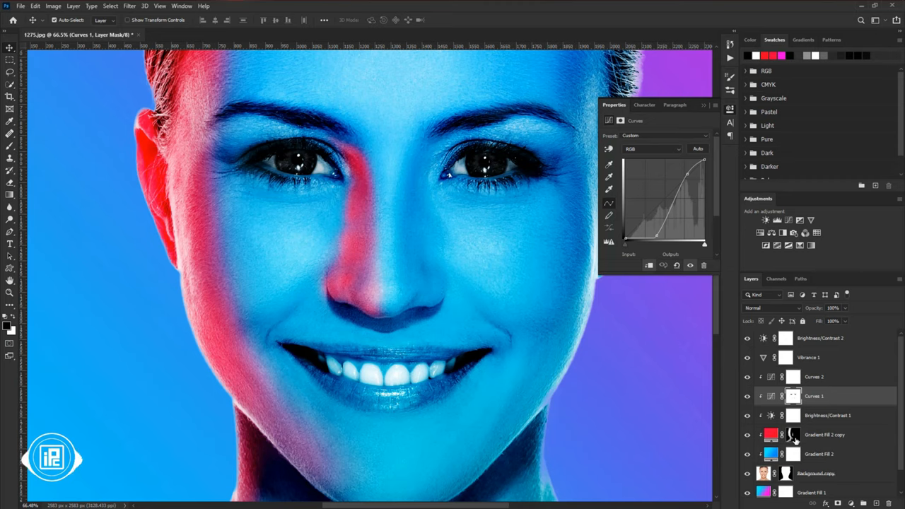
Paint the Gradient Fill 2 copy mask along the nose, nose tip, under the eye and neck.
{"action": "left_click", "coordinate": [793, 435]}
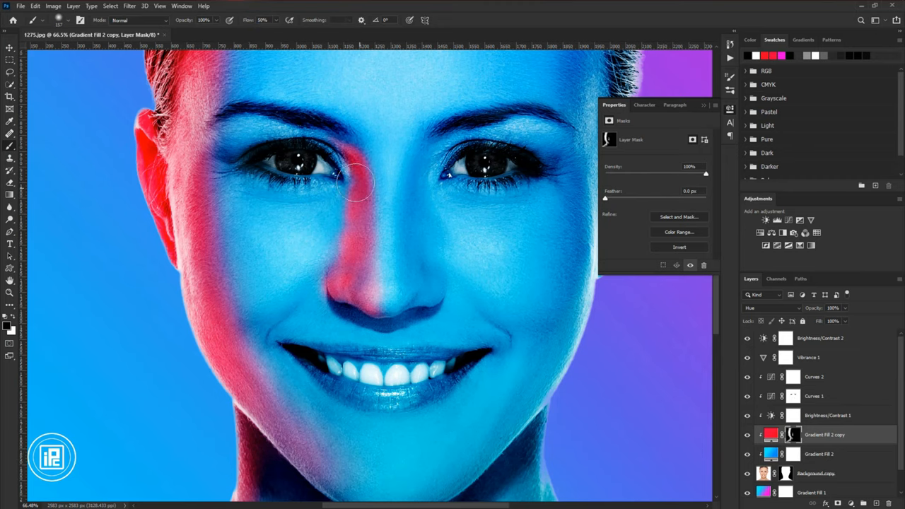
{"action": "left_click_drag", "start_coordinate": [353, 180], "coordinate": [361, 300]}
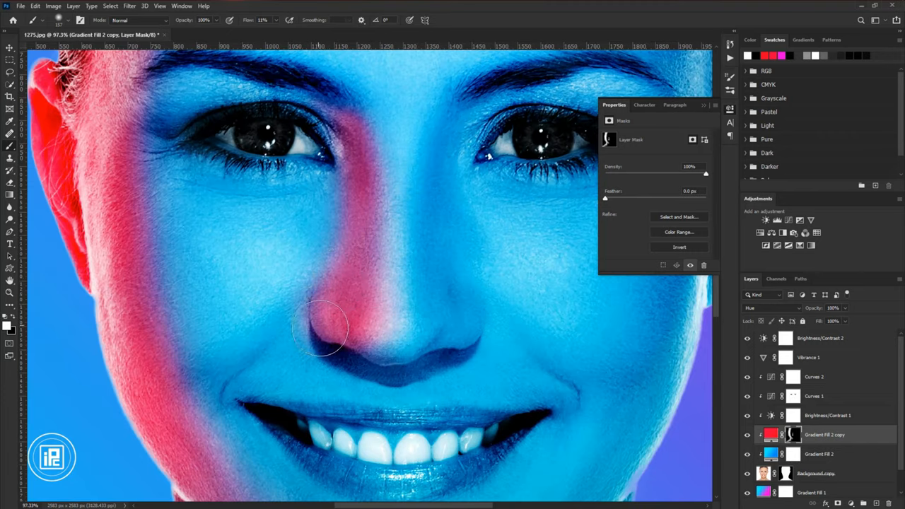
{"action": "left_click_drag", "start_coordinate": [322, 329], "coordinate": [311, 162]}
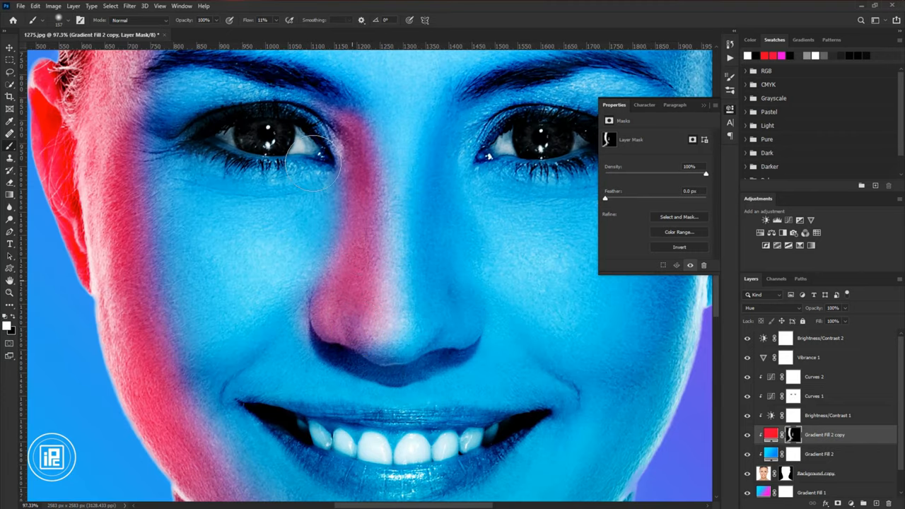
{"action": "left_click_drag", "start_coordinate": [311, 159], "coordinate": [382, 353]}
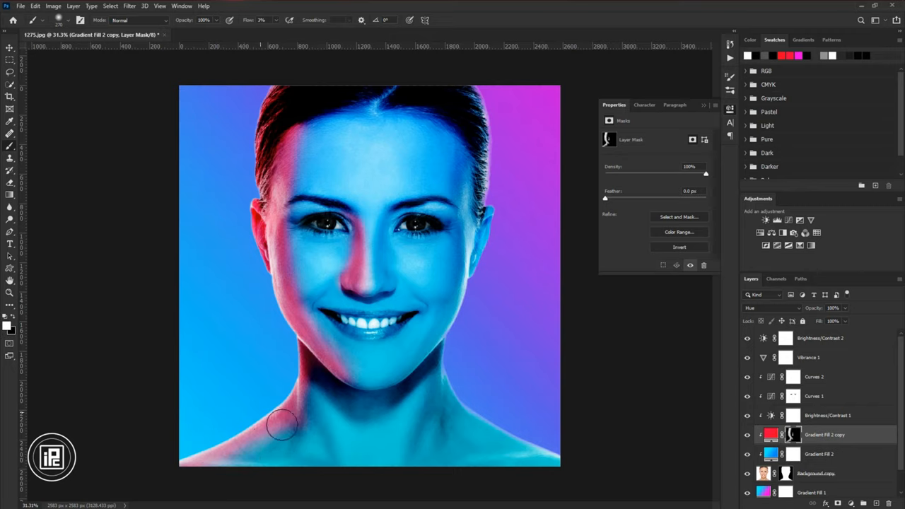
{"action": "left_click_drag", "start_coordinate": [283, 424], "coordinate": [301, 452]}
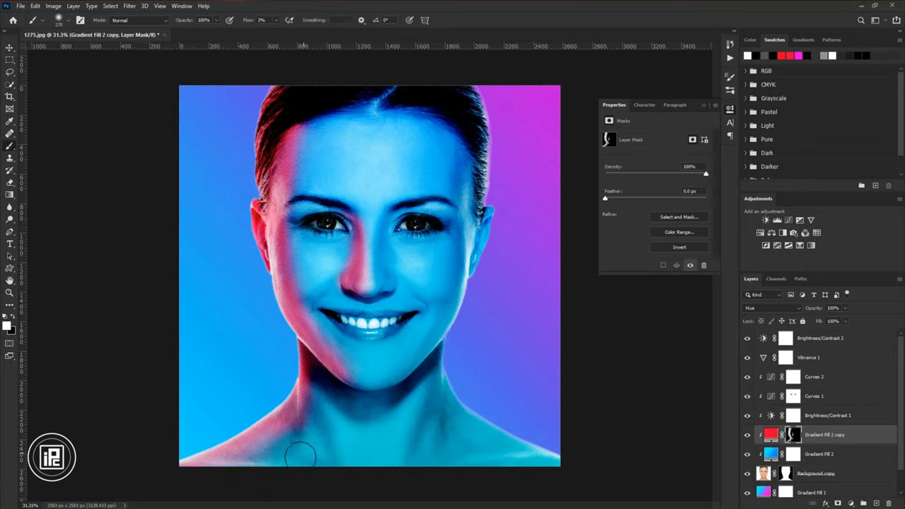
{"action": "left_click", "coordinate": [10, 47]}
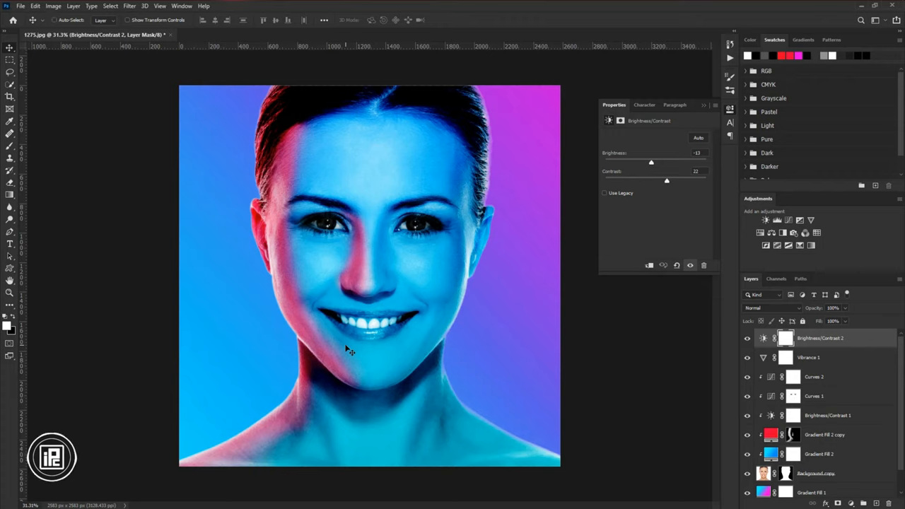
Stamp all visible layers into a new merged Layer 1 at the top.
{"action": "key", "text": "shift+ctrl+alt+e"}
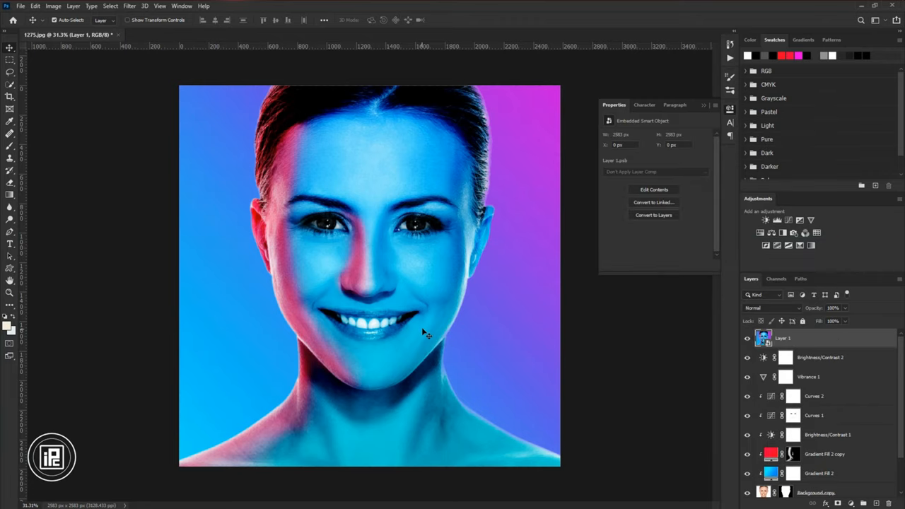
{"action": "left_click", "coordinate": [129, 5]}
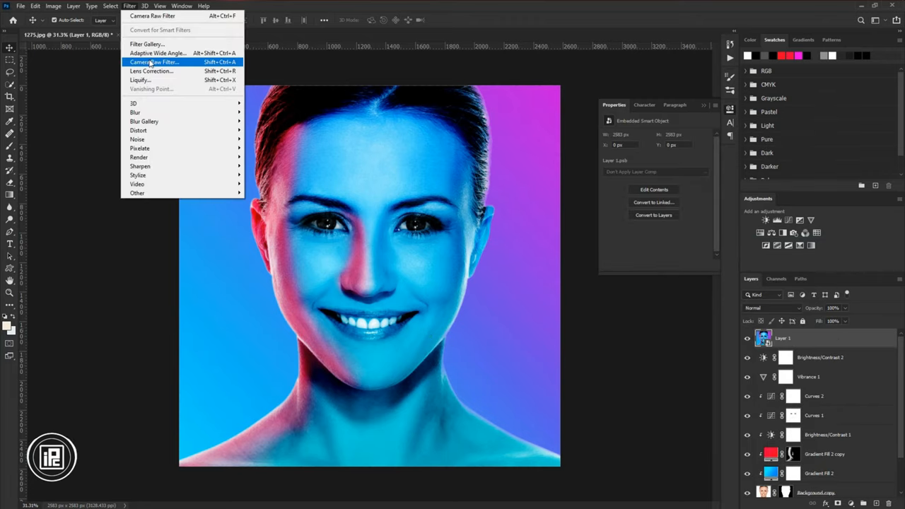
In the Camera Raw Filter's Basic panel, raise vibrance to about +20.
{"action": "left_click", "coordinate": [154, 61]}
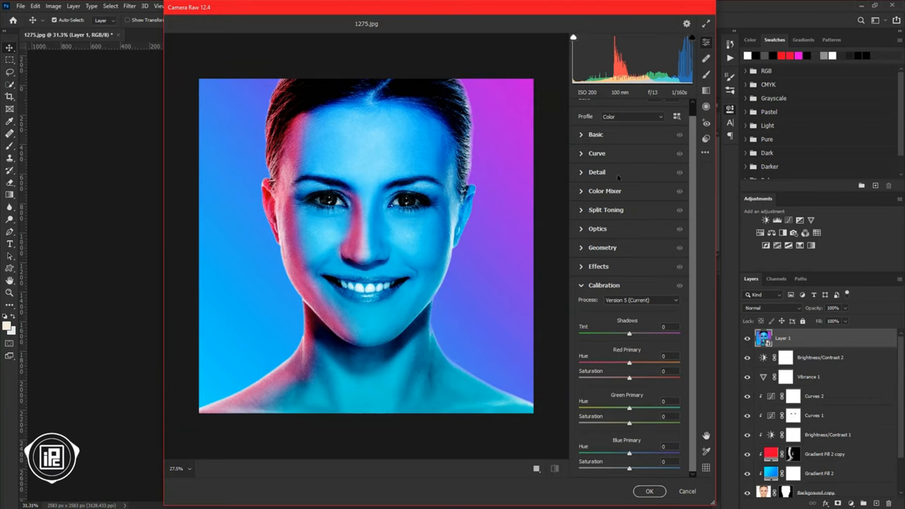
{"action": "left_click", "coordinate": [596, 145]}
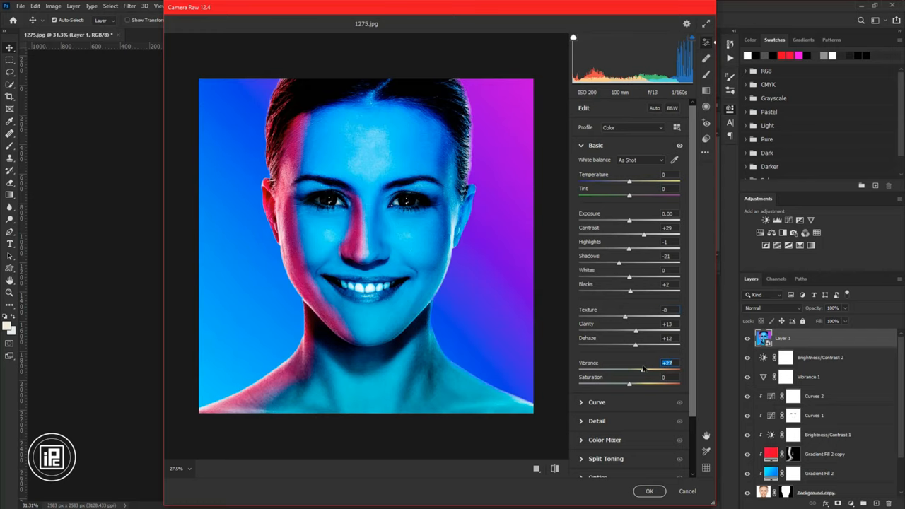
{"action": "left_click_drag", "start_coordinate": [643, 370], "coordinate": [629, 370]}
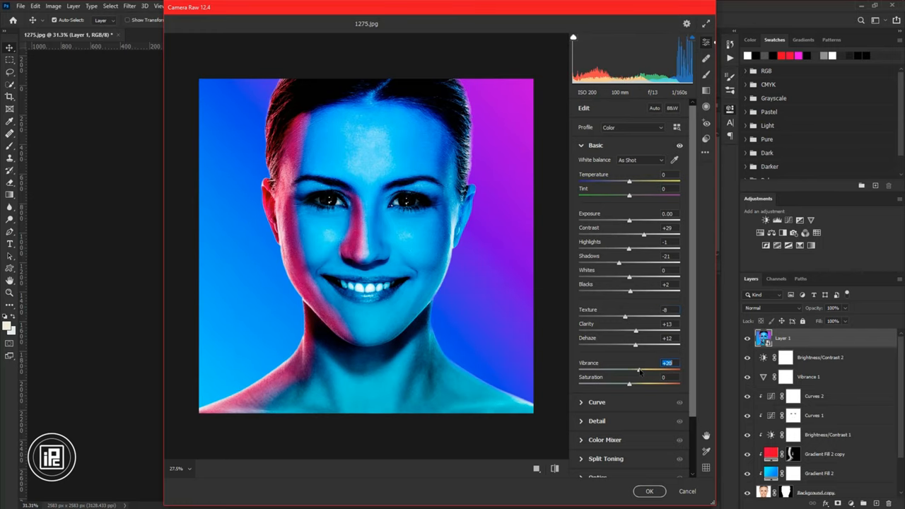
Boost Aquas and Blues saturation in the Color Mixer and apply the Camera Raw adjustments.
{"action": "left_click", "coordinate": [604, 202]}
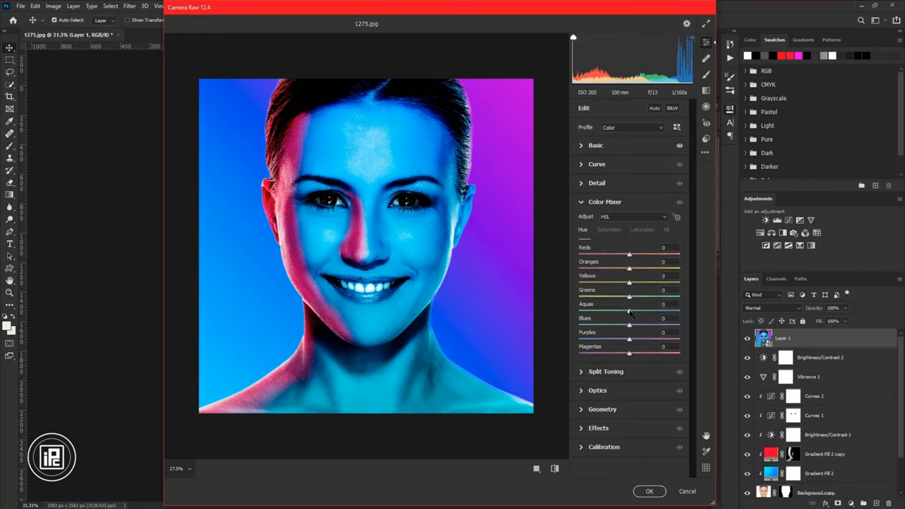
{"action": "left_click_drag", "start_coordinate": [630, 312], "coordinate": [616, 311]}
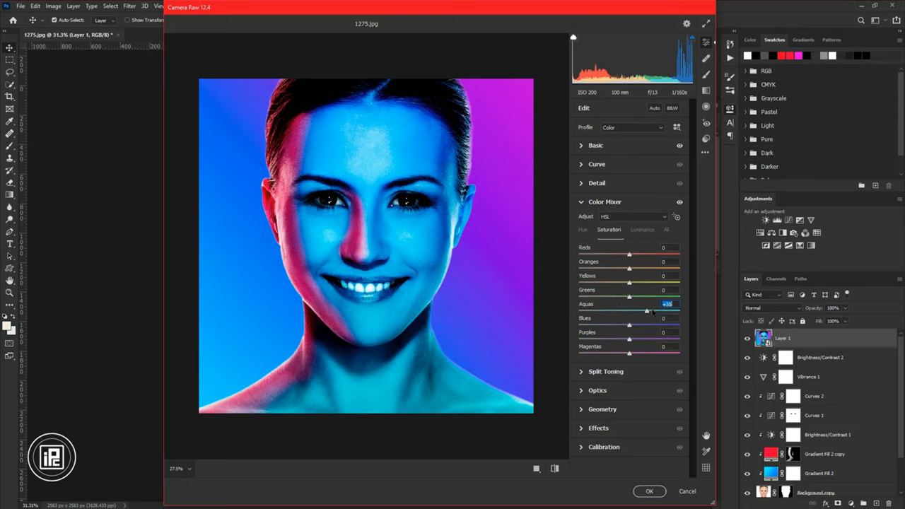
{"action": "left_click_drag", "start_coordinate": [630, 318], "coordinate": [654, 318]}
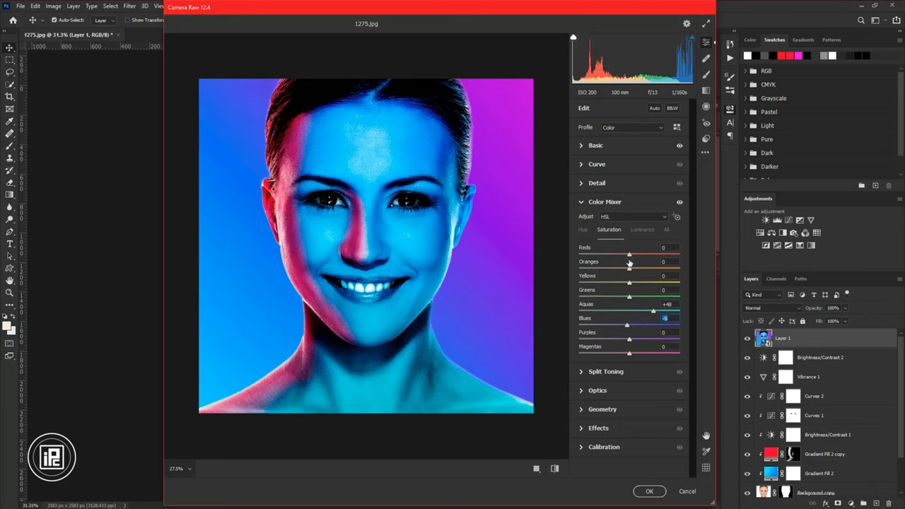
{"action": "left_click", "coordinate": [642, 229]}
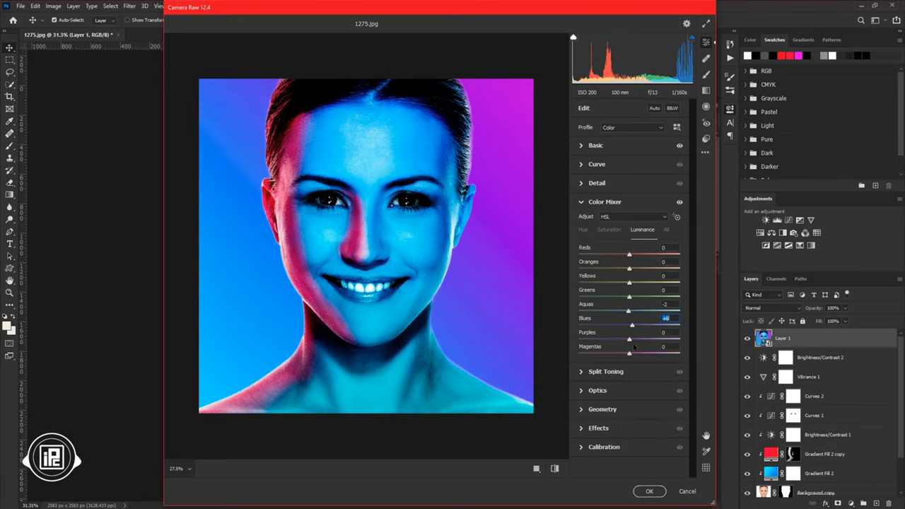
{"action": "left_click", "coordinate": [649, 491]}
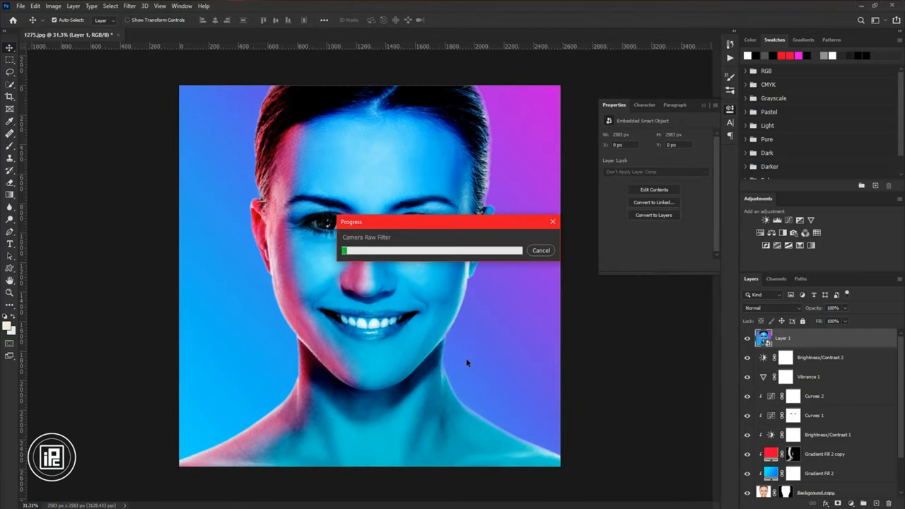